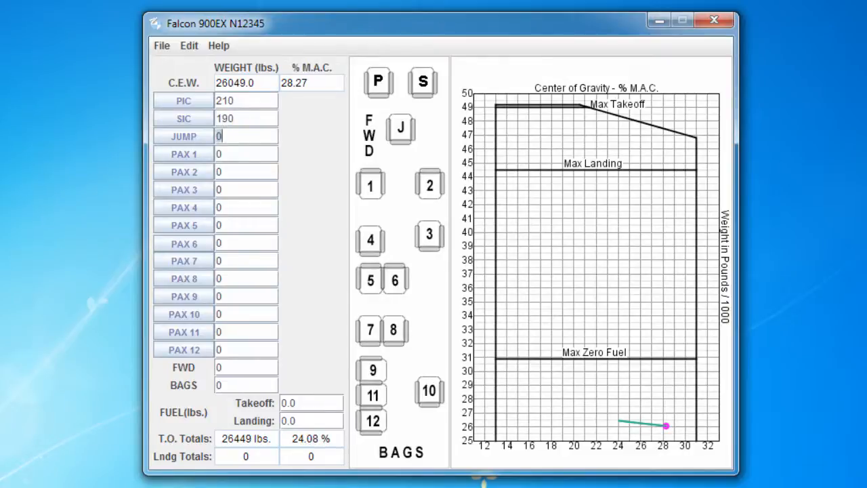
- Enter 150 then 170 lbs for the jump seat and passenger positions
type("150")
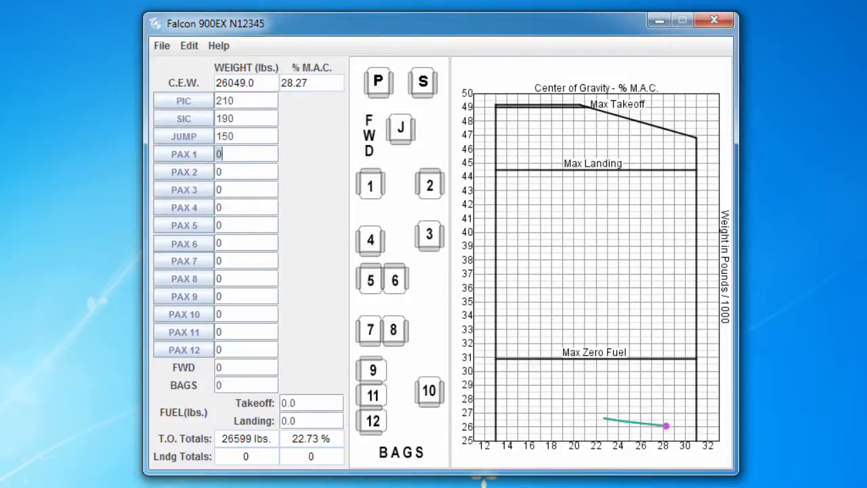
mouse_move(284, 254)
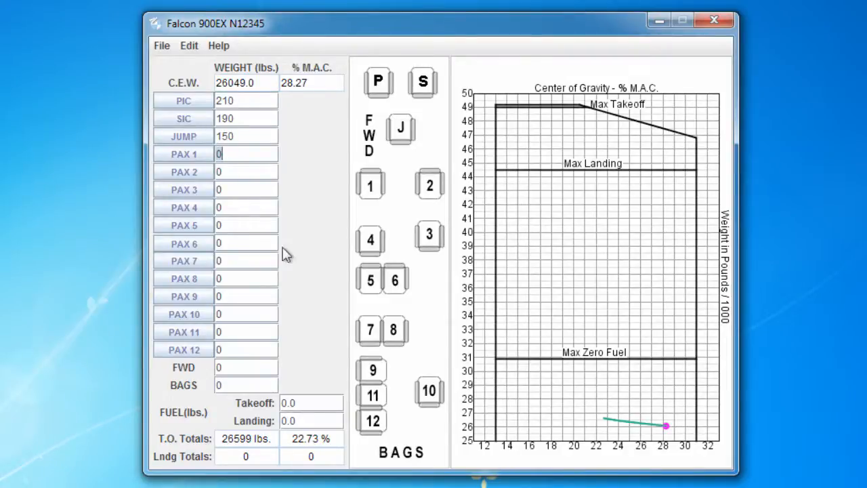
mouse_move(184, 136)
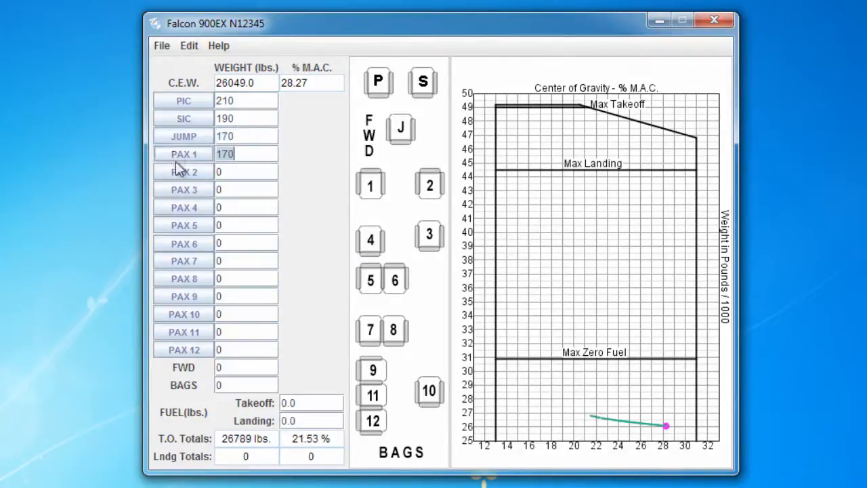
type("170")
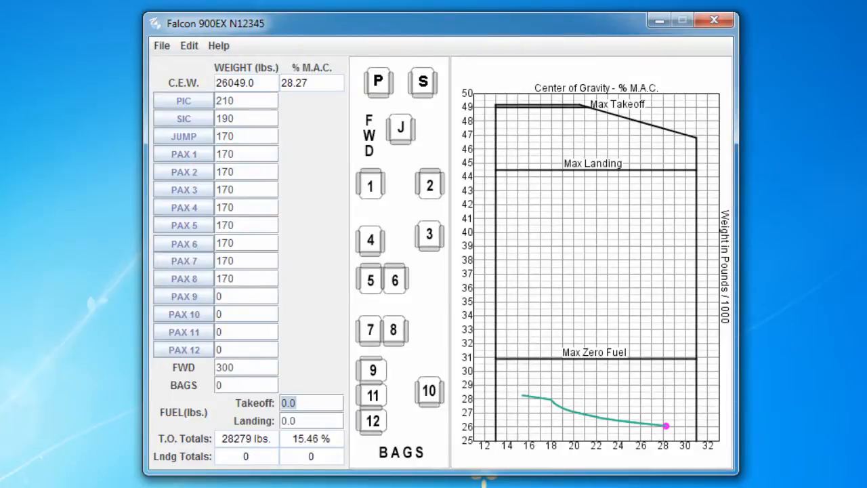
- Enter 20000 lbs takeoff fuel, bringing totals to 48,279 lbs at 12.49% MAC
type("20000.0")
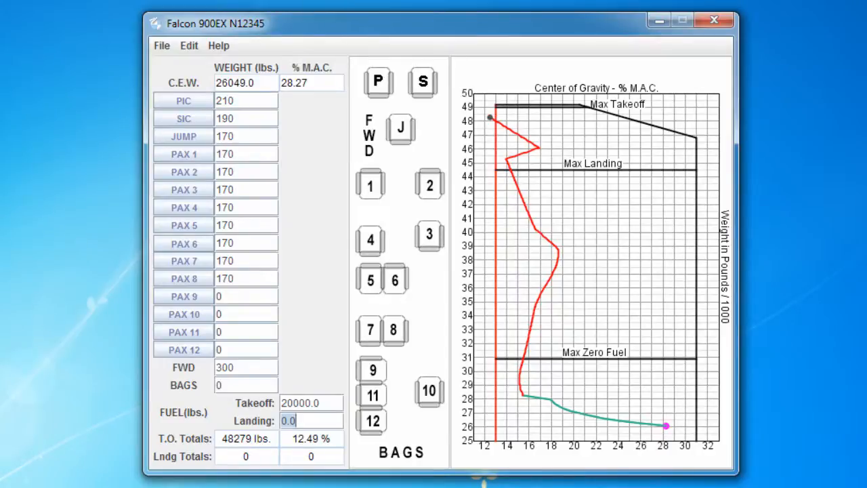
mouse_move(575, 224)
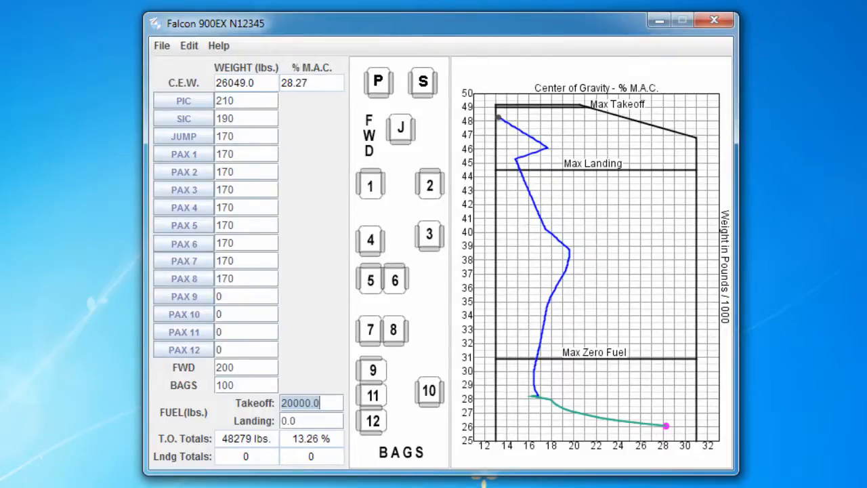
- Enter 3000 lbs in the Landing fuel field
left_click(309, 420)
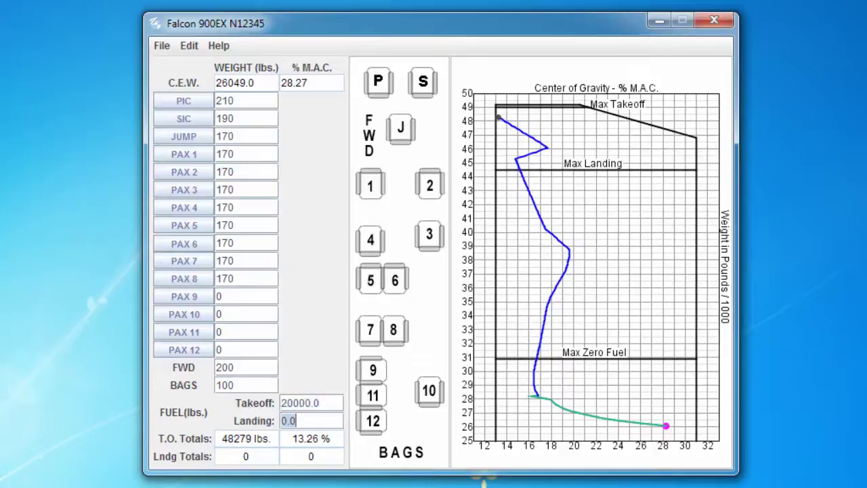
type("3000")
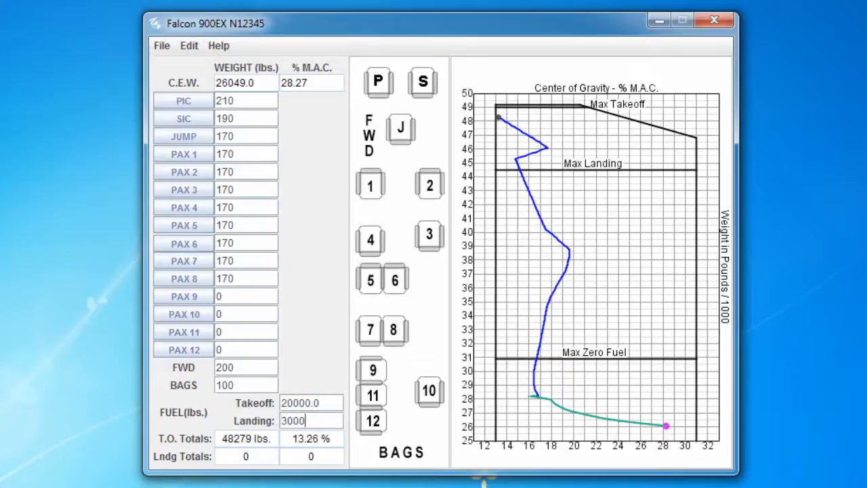